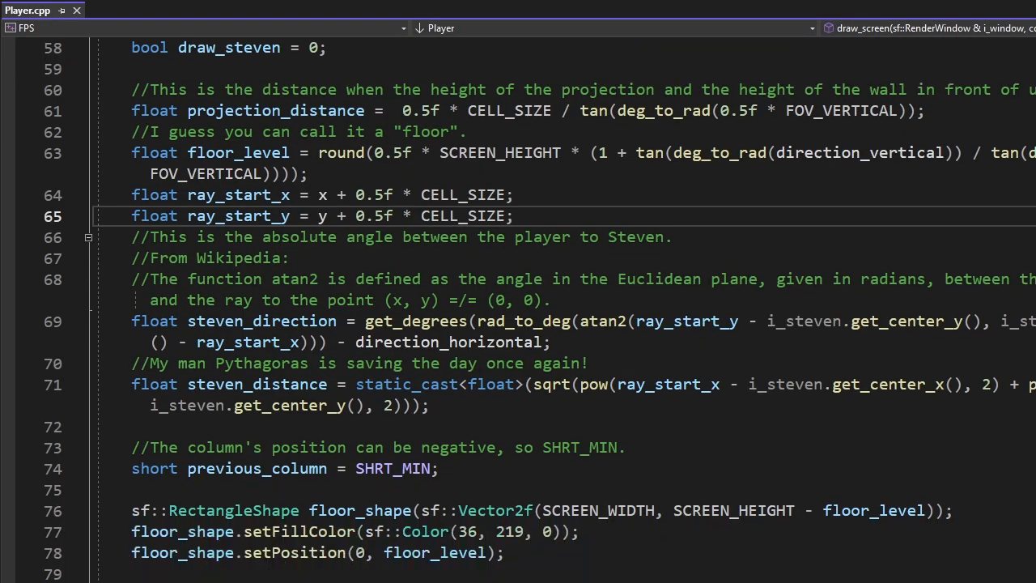
# Scroll the page, then play the spoken pronunciation of the author's name in Google Translate
pyautogui.scroll(-3)
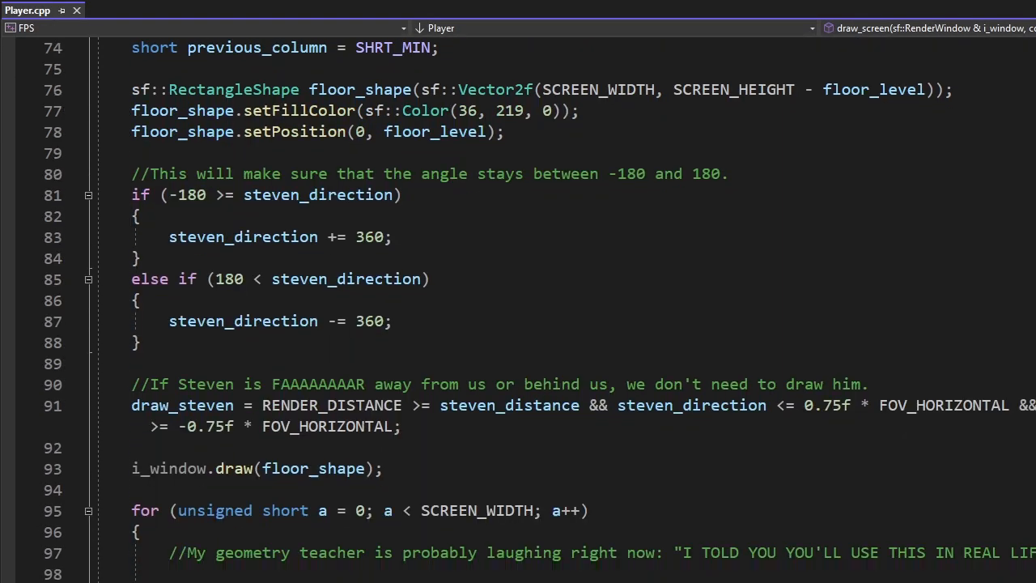
pyautogui.scroll(-3)
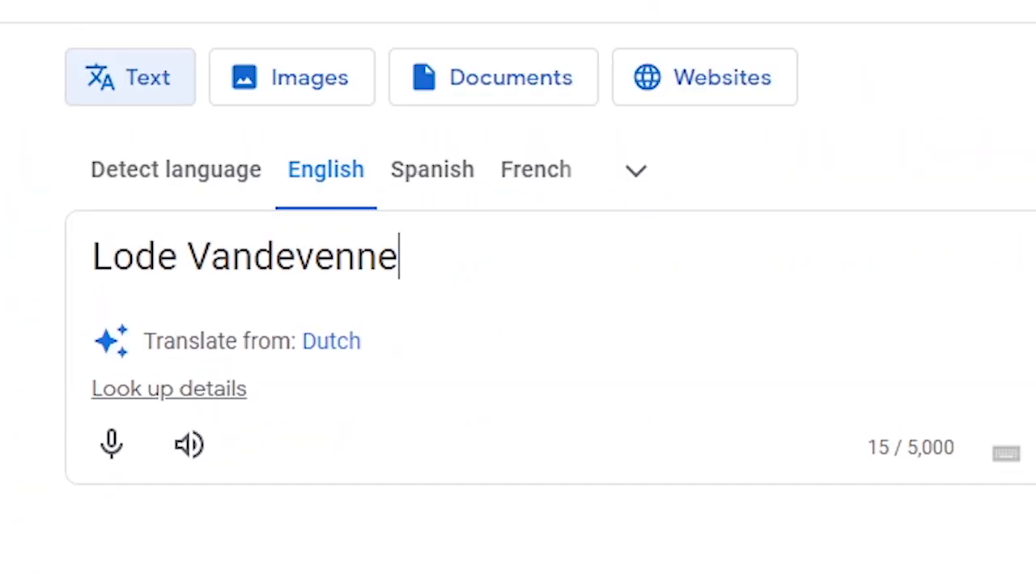
pyautogui.click(189, 444)
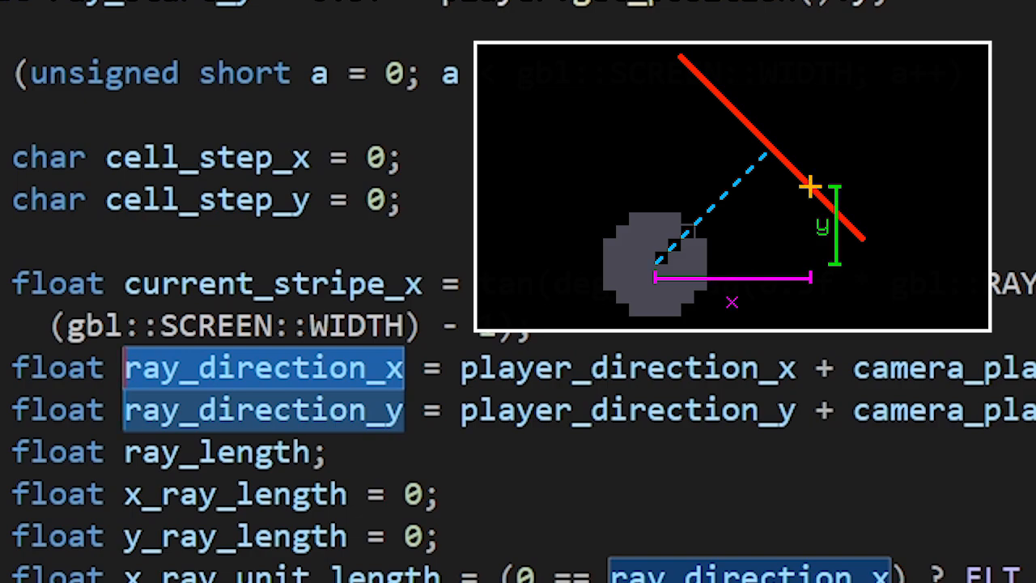
pyautogui.scroll(-3)
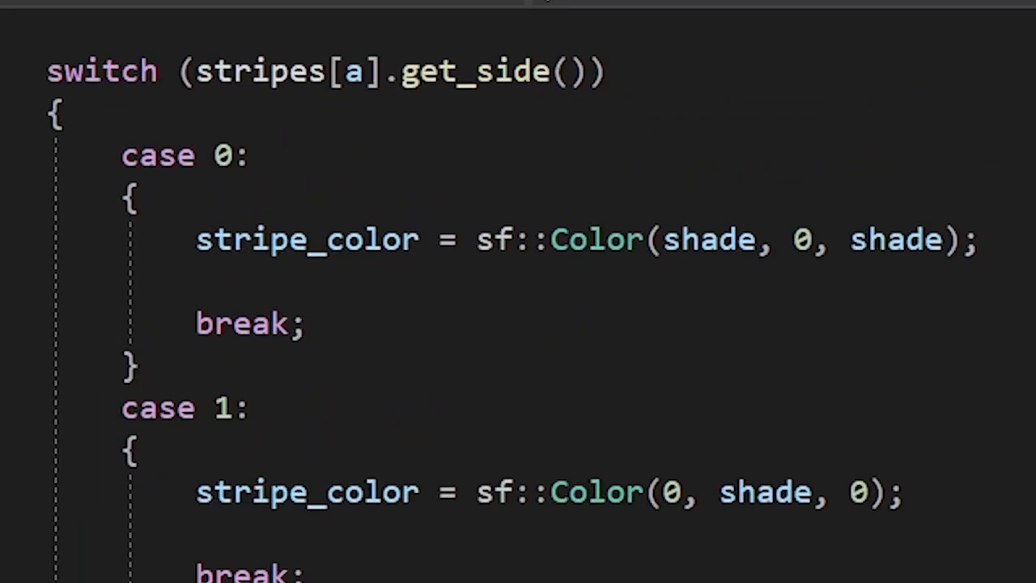
pyautogui.scroll(-3)
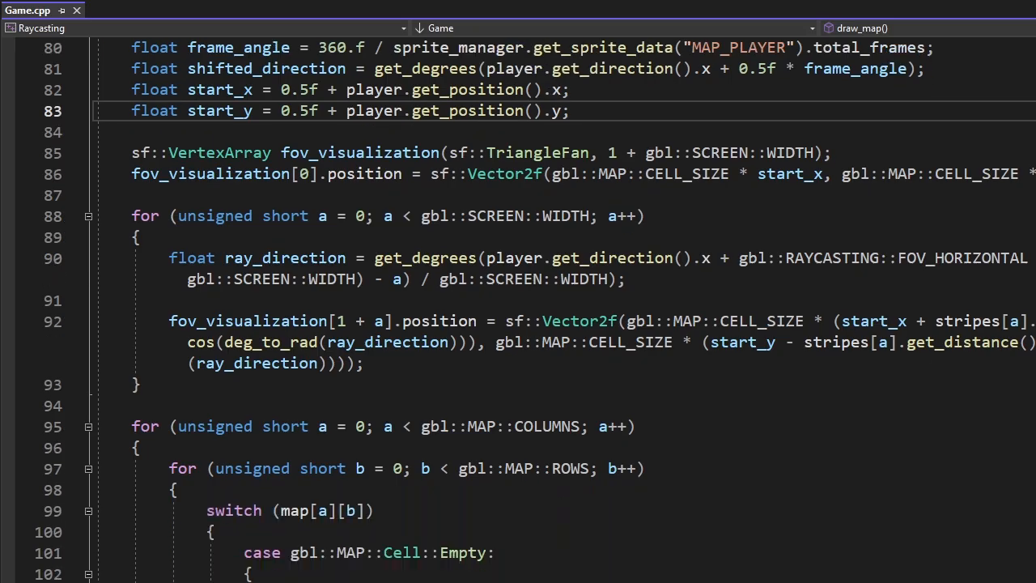
pyautogui.scroll(-3)
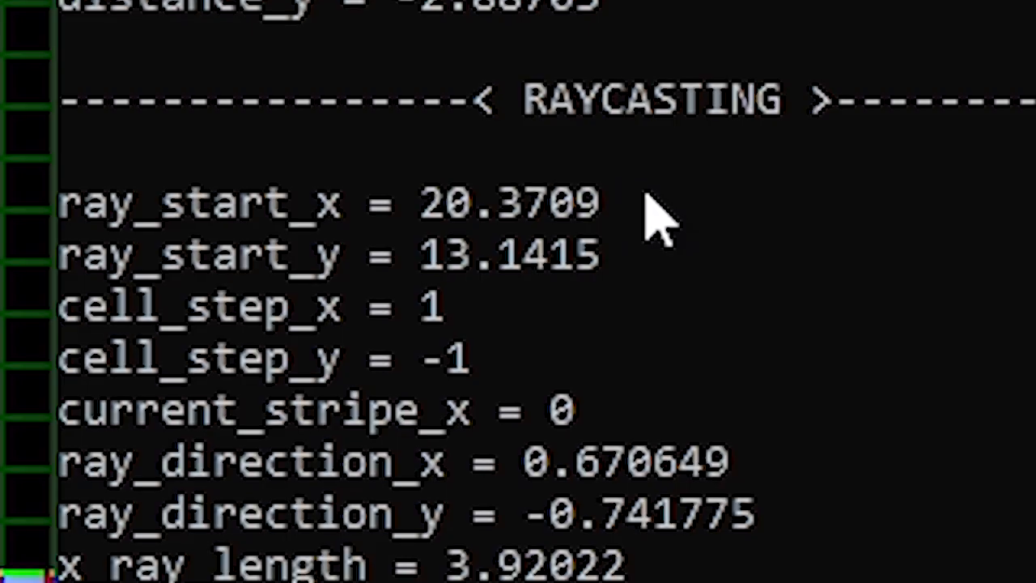
pyautogui.scroll(-3)
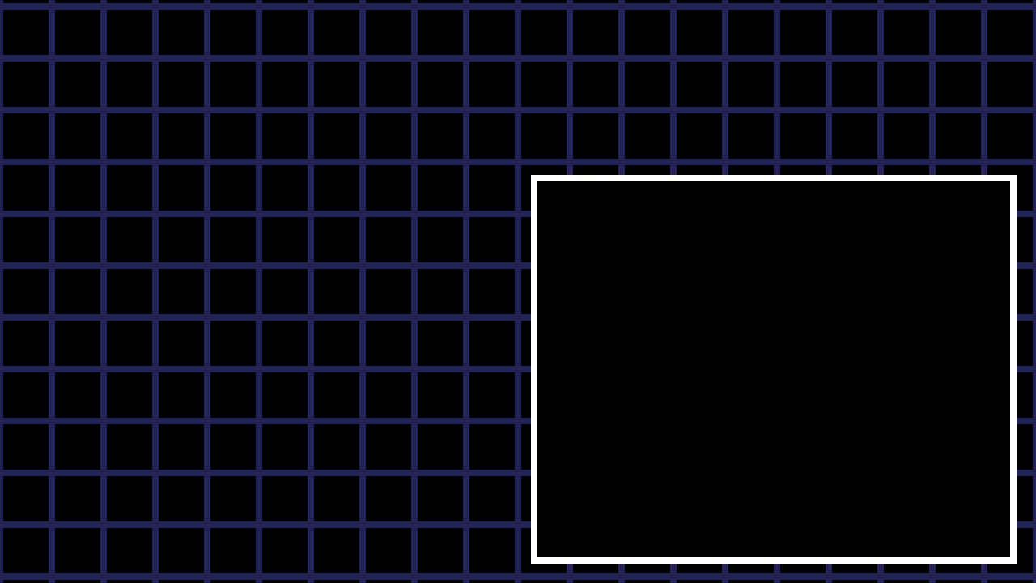
pyautogui.moveTo(259, 496)
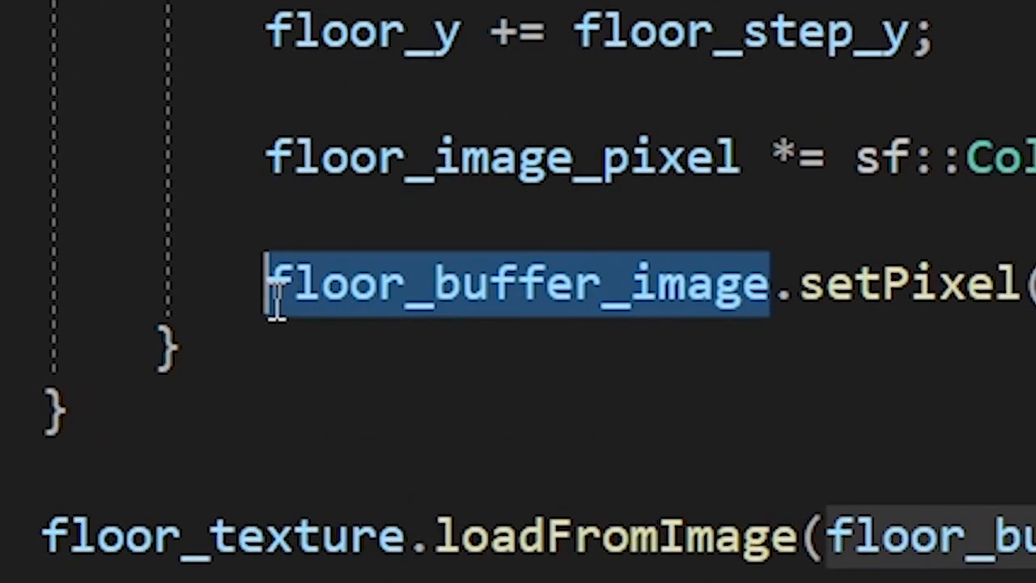
pyautogui.scroll(-3)
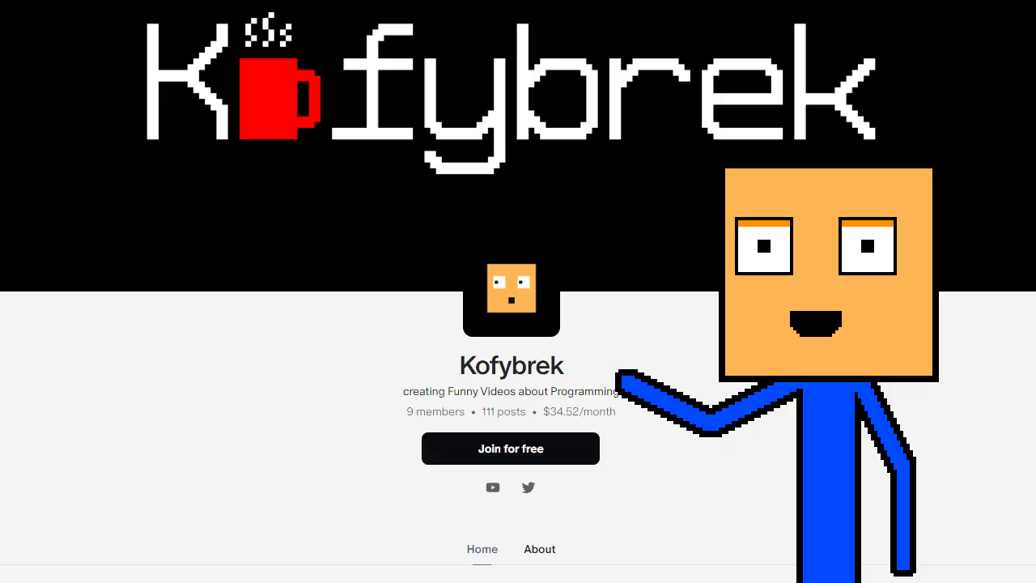
# Scroll the Kofybrek Patreon page down to the coffee-mug membership tiers
pyautogui.scroll(-3)
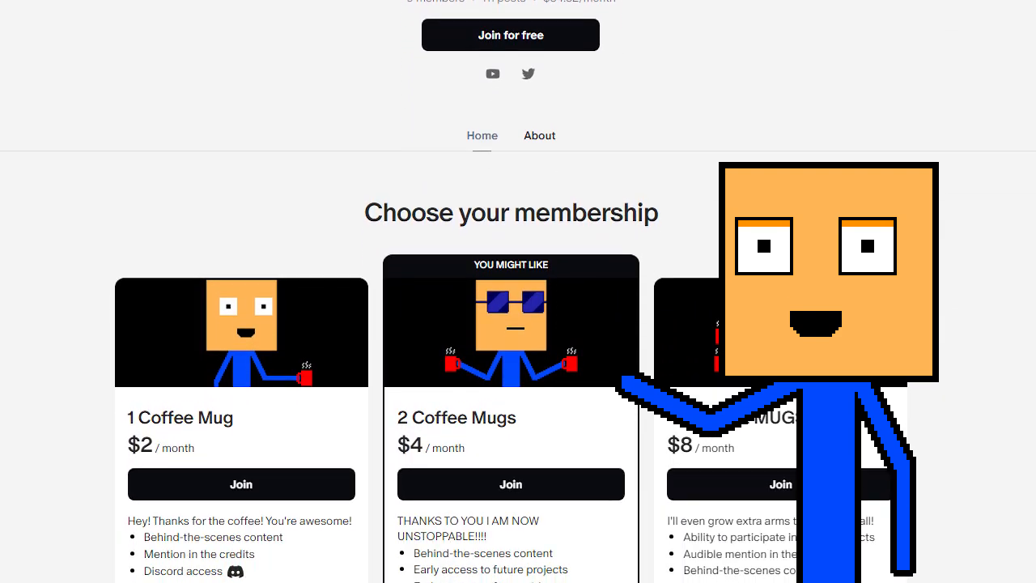
pyautogui.scroll(-3)
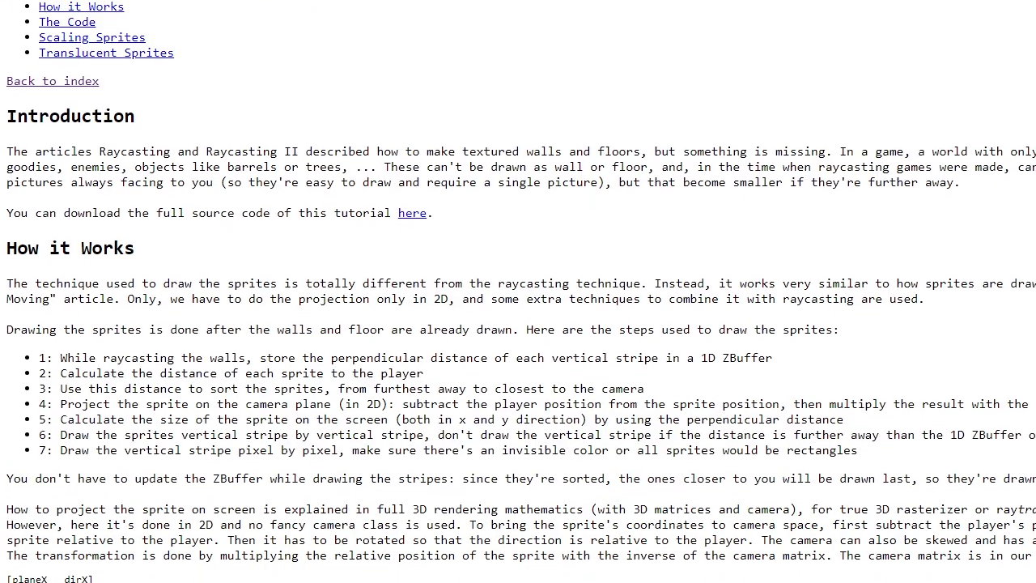
# Scroll the sprite raycasting article down to its How it Works steps
pyautogui.scroll(-3)
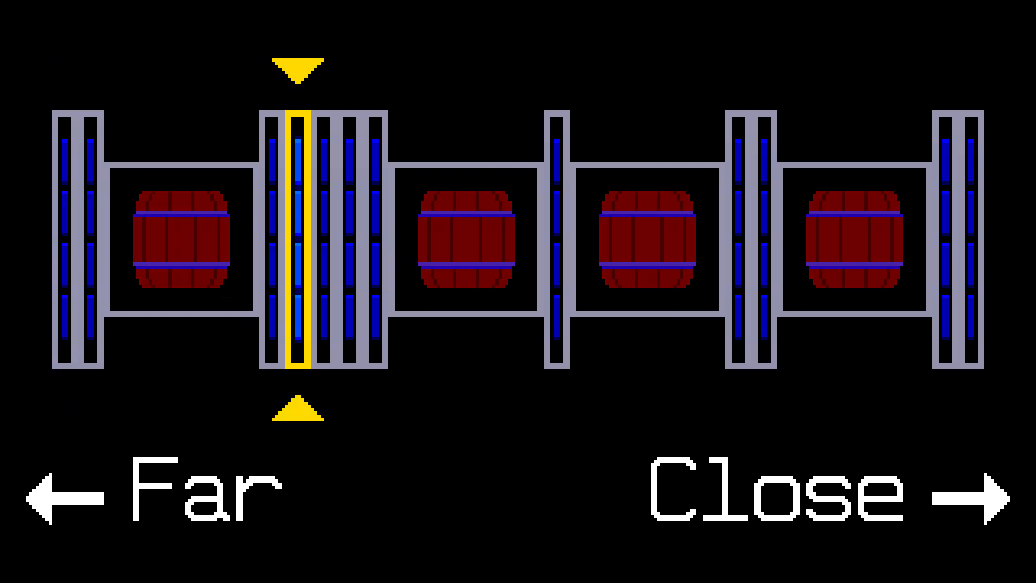
pyautogui.click(980, 492)
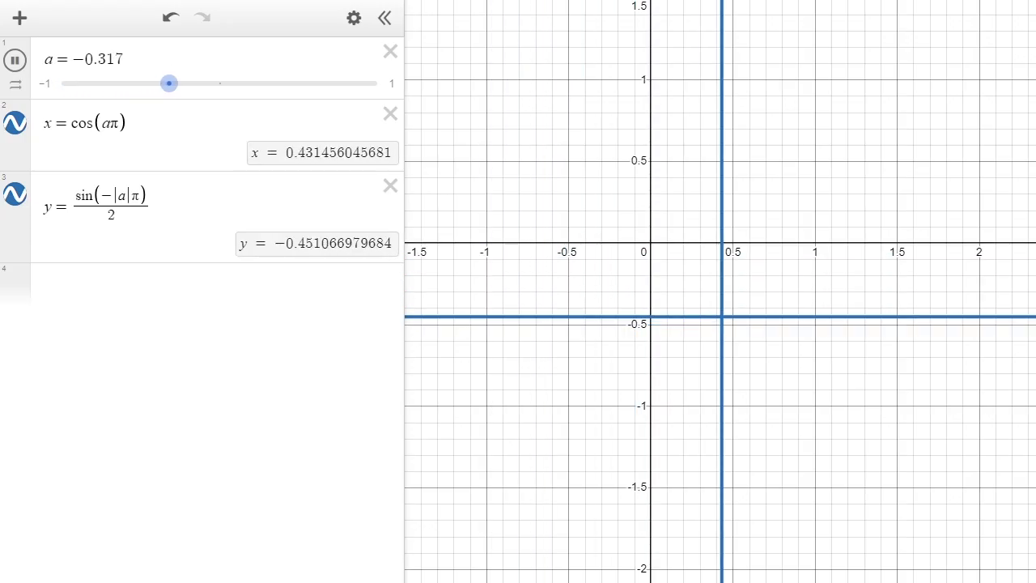
# Sweep slider a to 0.658 and back, watching x = cos(aπ) reach about -0.383
pyautogui.moveTo(169, 84); pyautogui.dragTo(810, 209)
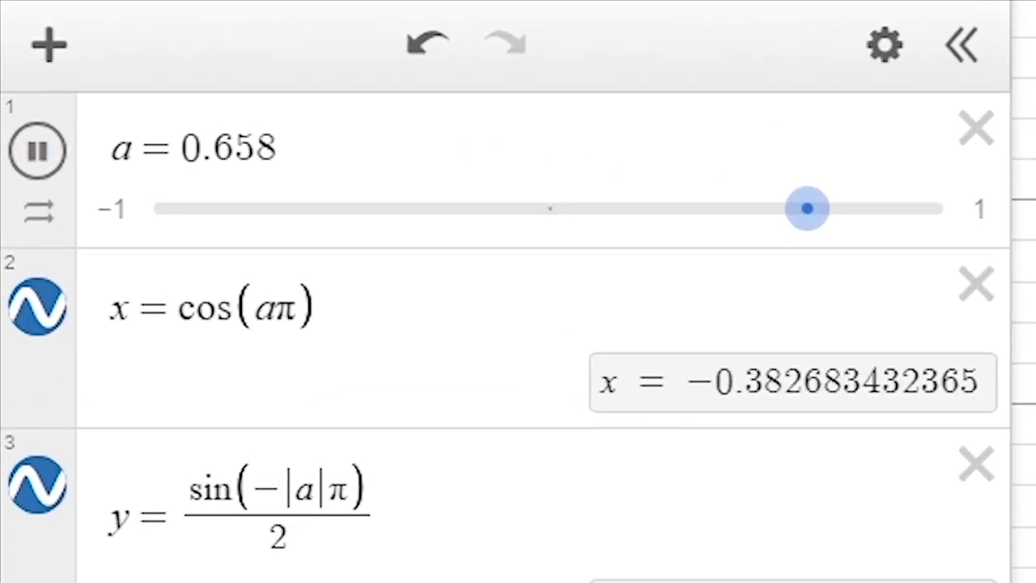
pyautogui.moveTo(806, 209); pyautogui.dragTo(404, 208)
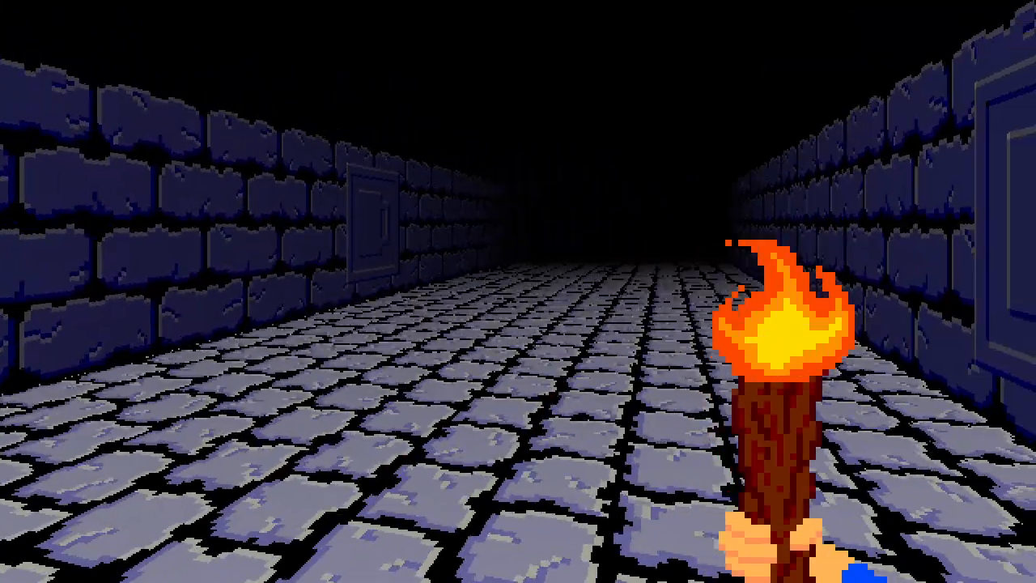
# Walk forward down the textured stone corridor with the animated torch in hand
pyautogui.press('W')
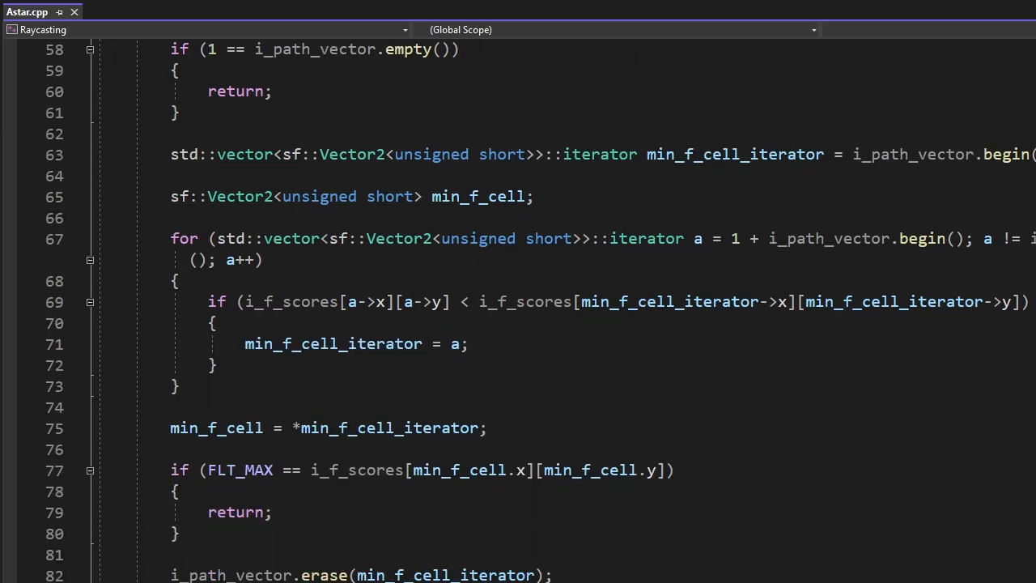
# Scroll Astar.cpp from line 58 down to the adjacent-cell g-score loop near line 104
pyautogui.scroll(-3)
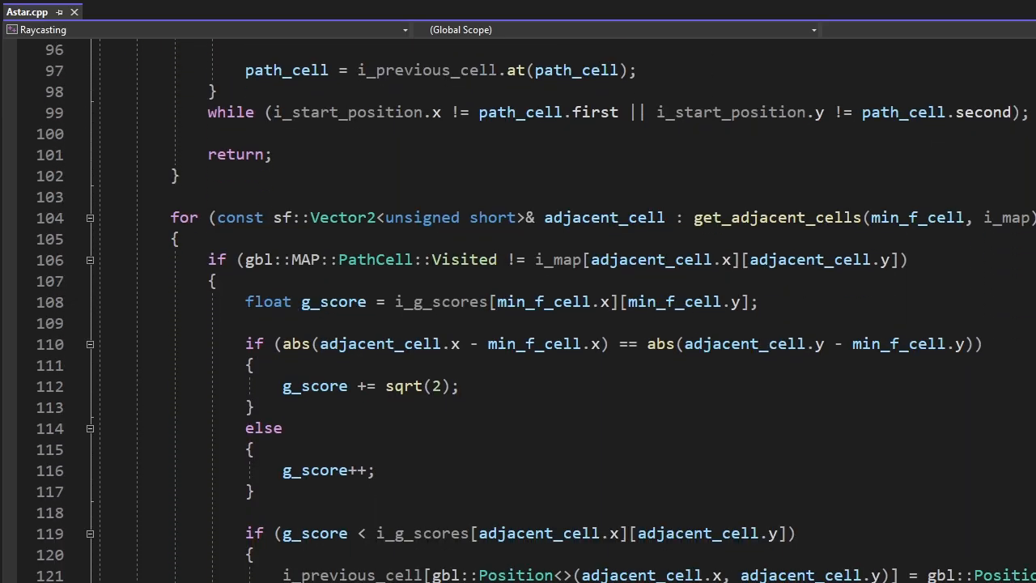